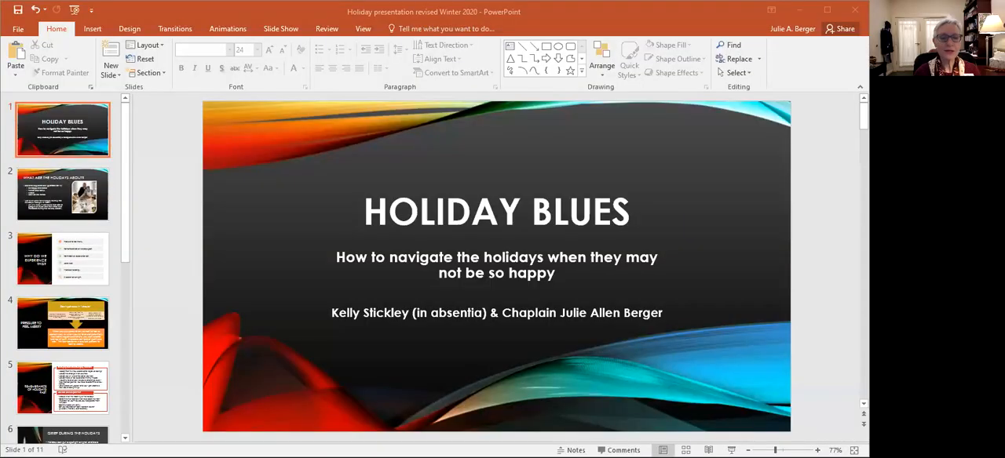
pyautogui.moveTo(699, 308)
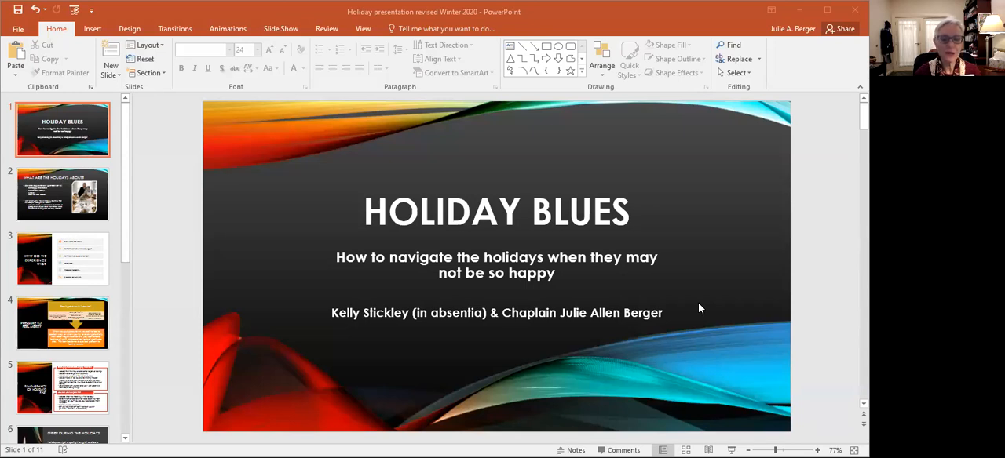
pyautogui.moveTo(118, 222)
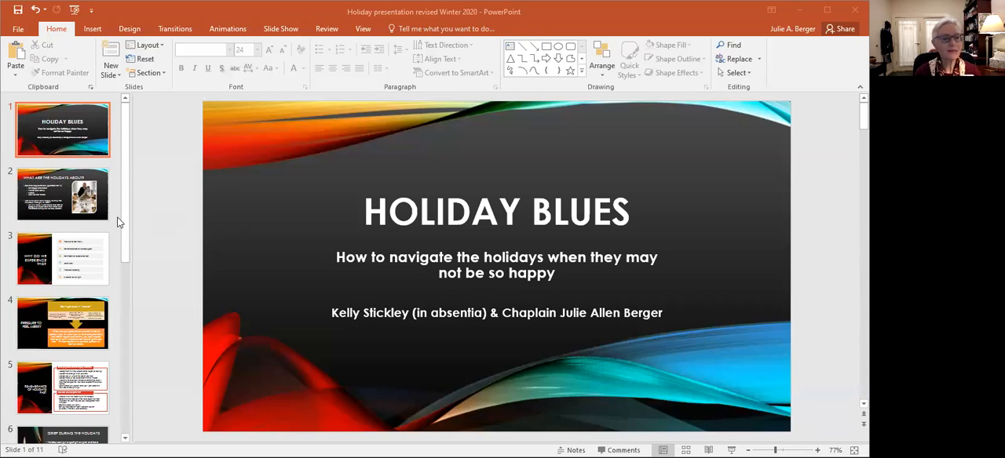
pyautogui.moveTo(55, 200)
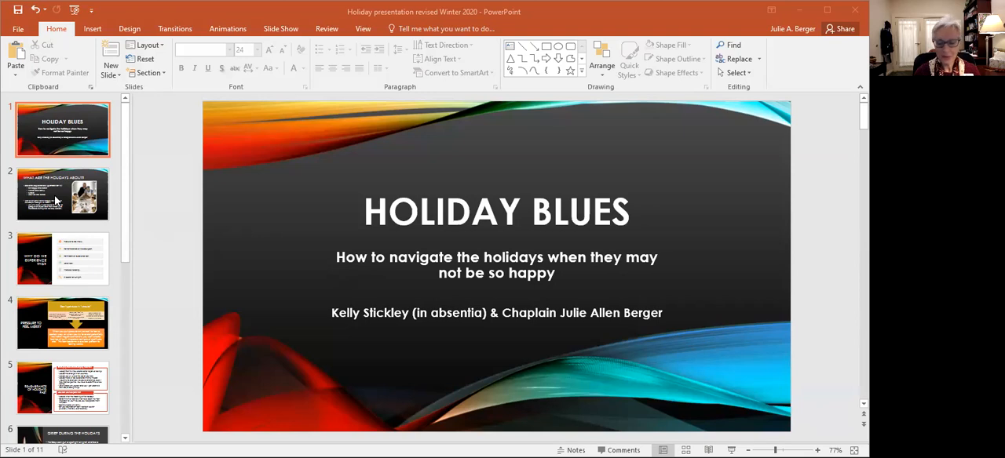
# Show slide 2, 'What are the holidays about?', with the APA stress statistic.
pyautogui.click(62, 194)
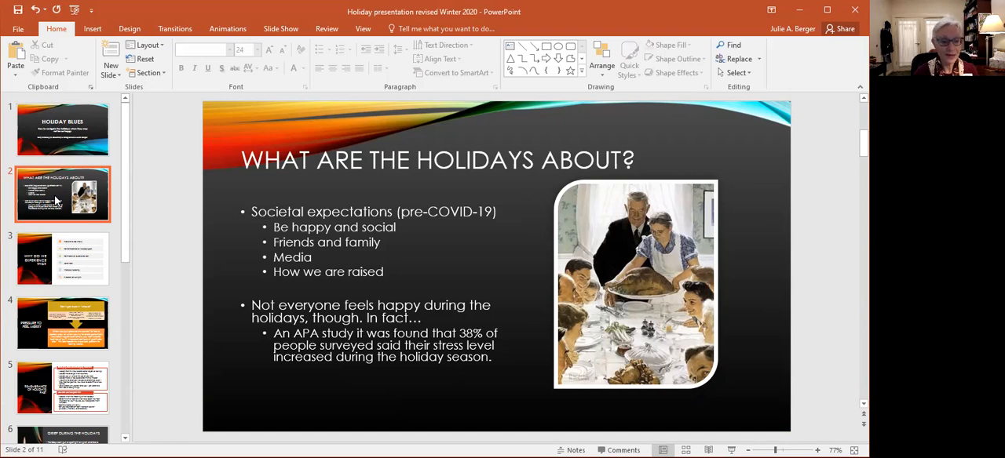
# Show slide 3, 'Why do we experience this?', listing six causes.
pyautogui.click(62, 259)
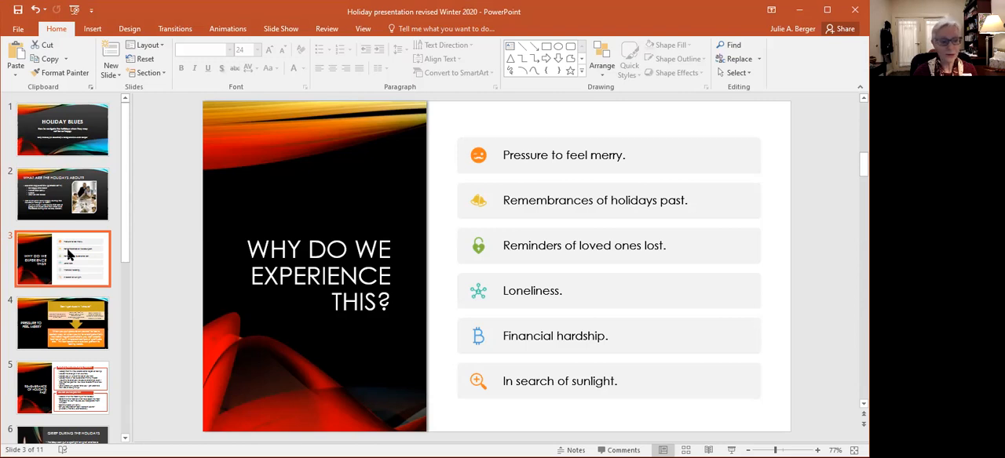
pyautogui.click(62, 324)
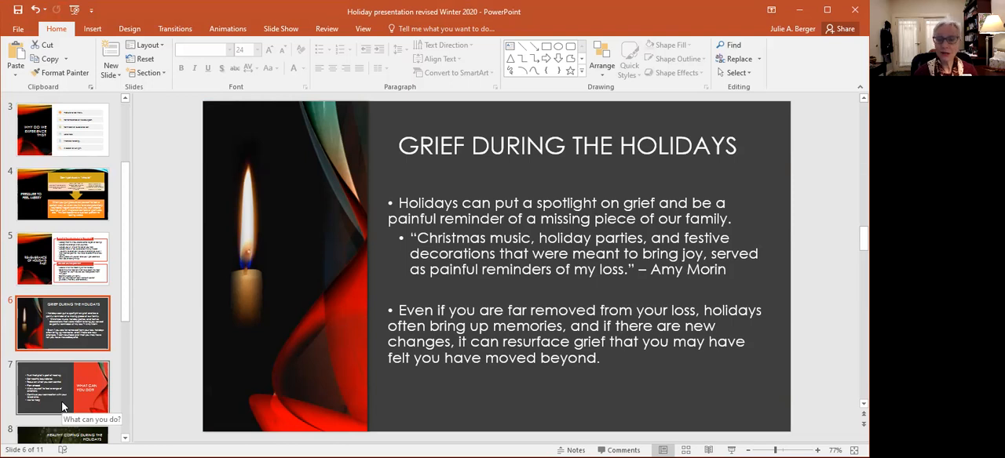
# Show slide 8, 'Healthy Coping During the Holidays', with its ten coping tips.
pyautogui.click(62, 388)
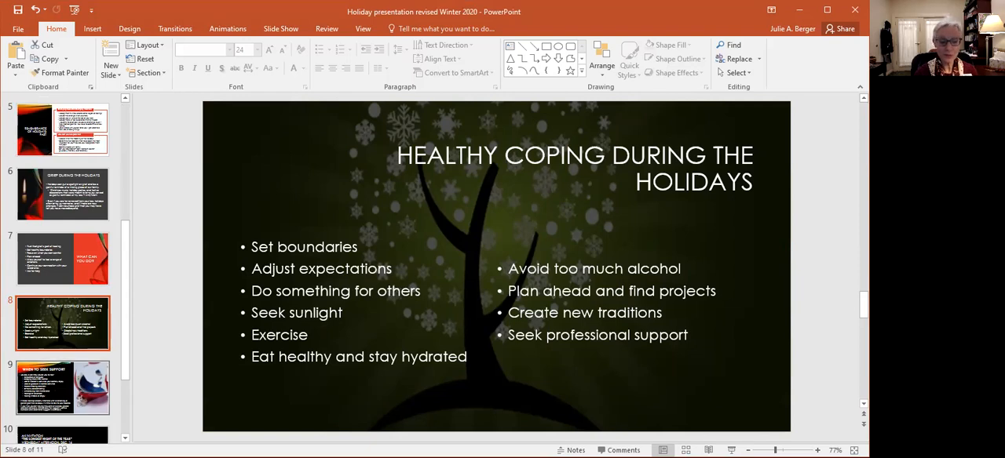
pyautogui.click(63, 387)
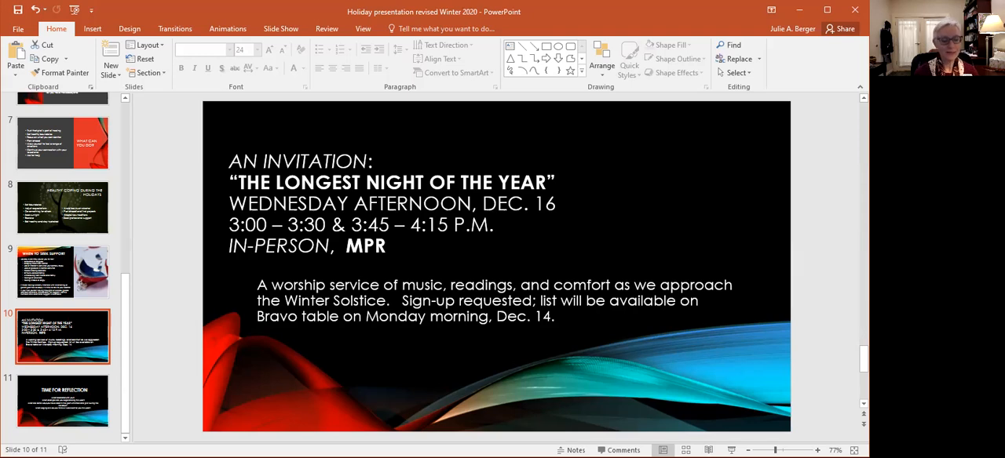
pyautogui.moveTo(63, 401)
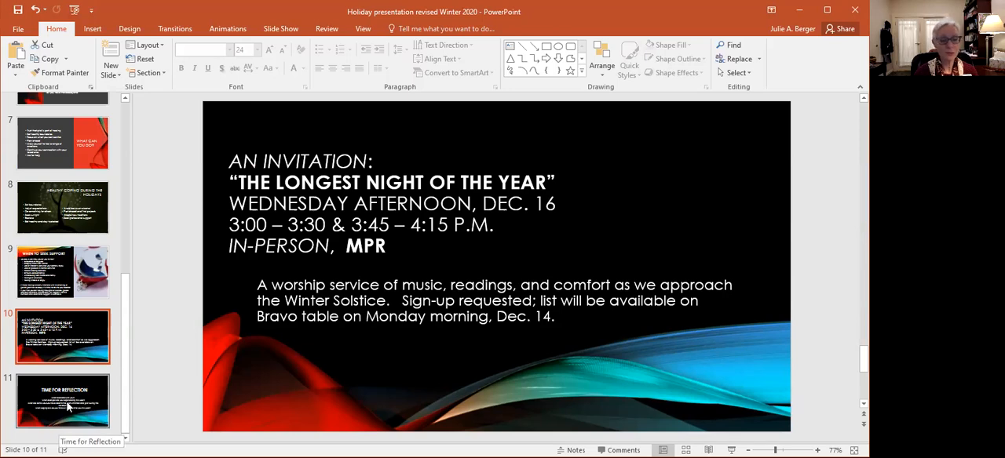
# Show the final slide 11, 'Time for Reflection', with four reflection questions.
pyautogui.click(62, 402)
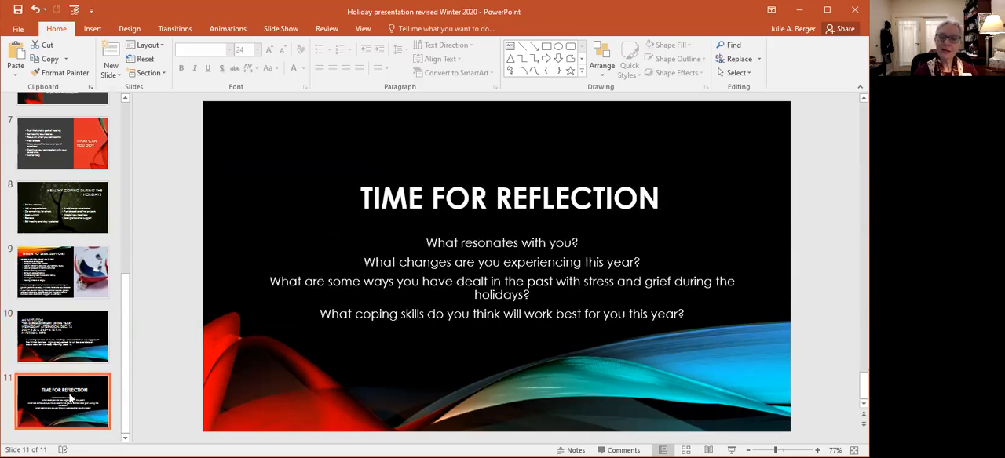